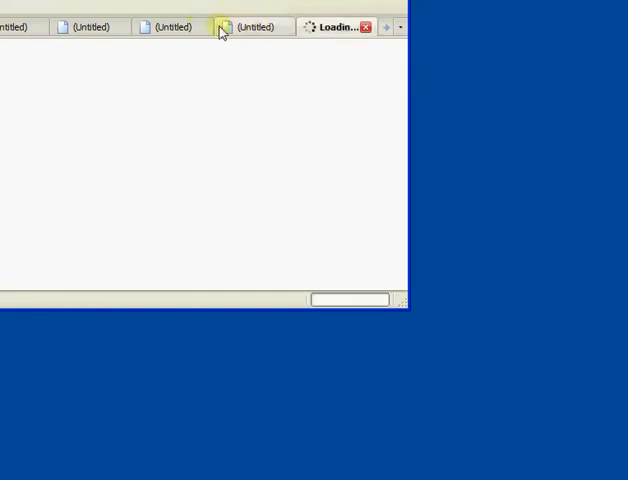
Switch to a loaded download page and save bot.exe to disk from the download prompt
{"action": "left_click", "coordinate": [256, 26]}
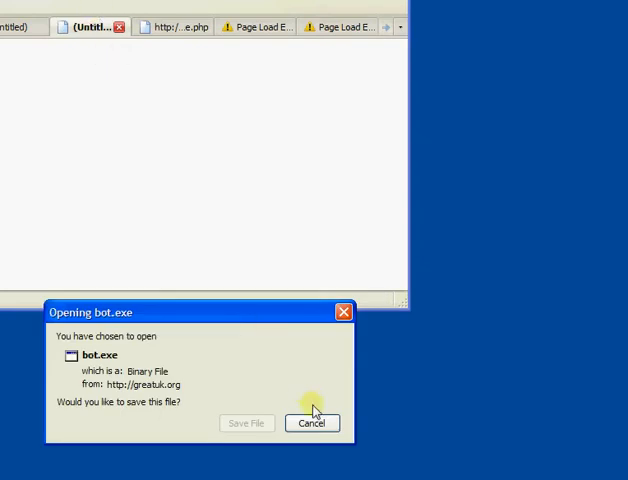
{"action": "left_click", "coordinate": [244, 424]}
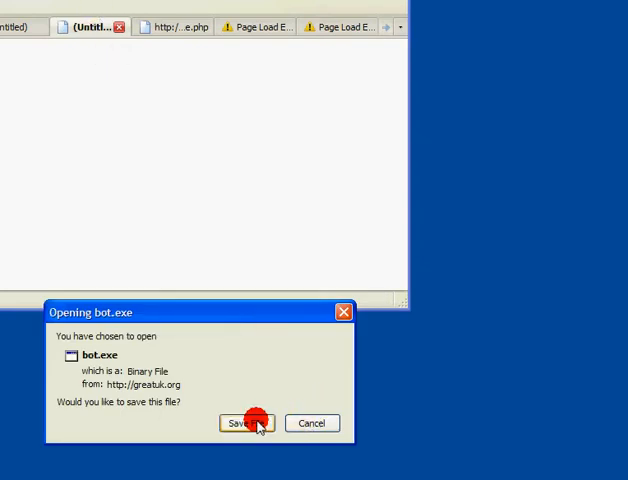
{"action": "left_click", "coordinate": [248, 424]}
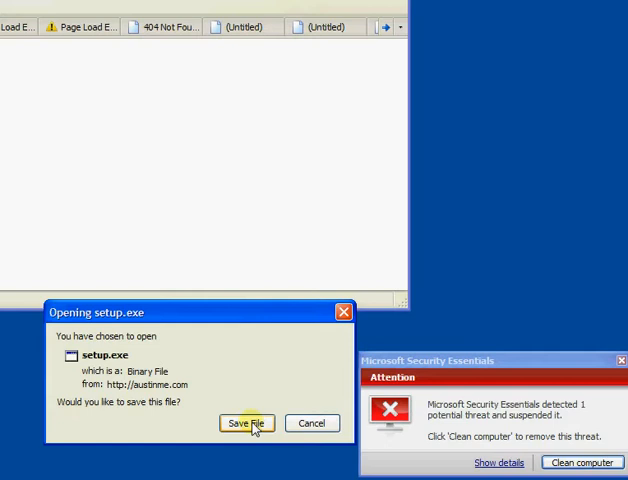
Save setup.exe and v2captcha21.exe to disk from their download prompts
{"action": "left_click", "coordinate": [244, 424]}
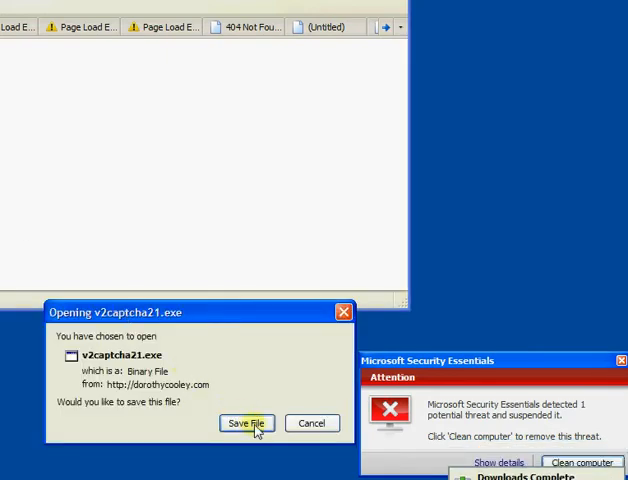
{"action": "left_click", "coordinate": [246, 424]}
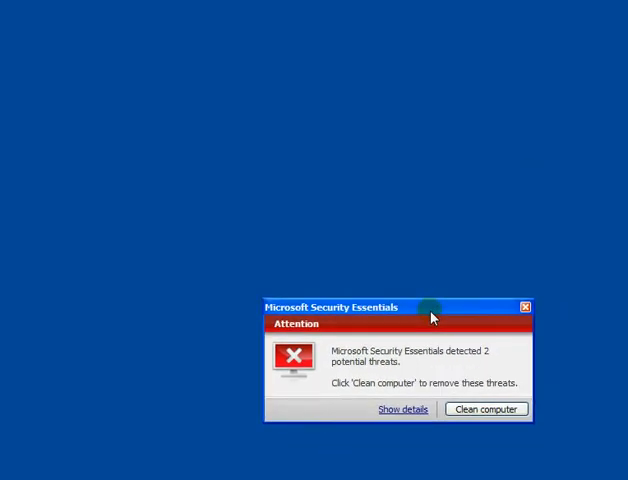
View the MSE threat details listing the two detected Koobface trojans
{"action": "left_click", "coordinate": [398, 410]}
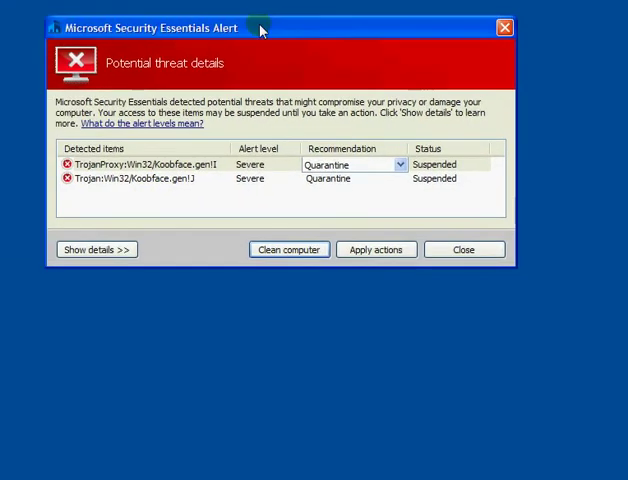
{"action": "mouse_move", "coordinate": [250, 180]}
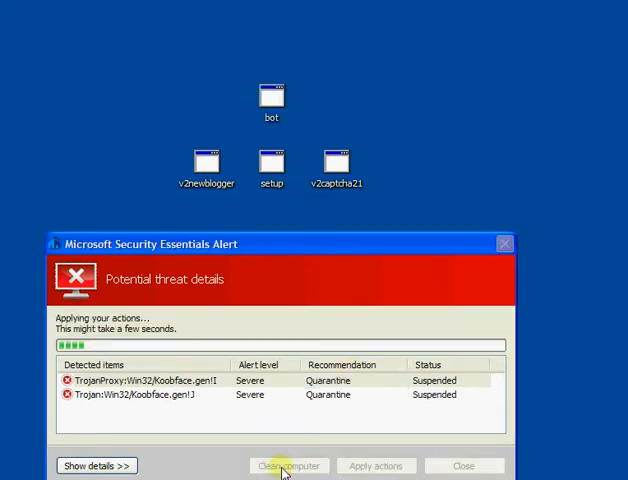
{"action": "mouse_move", "coordinate": [144, 152]}
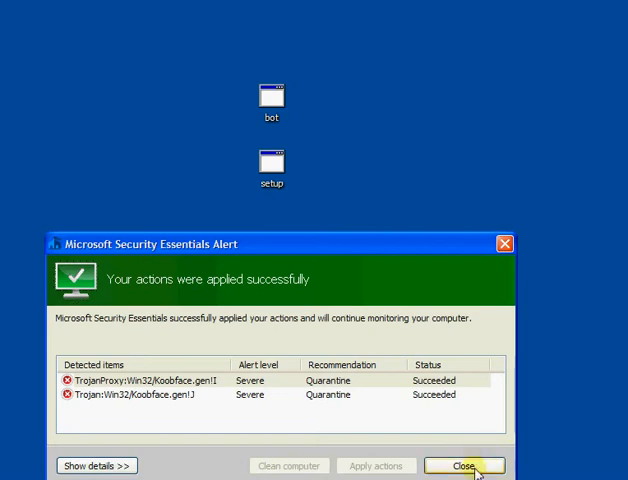
Dismiss the cleanup alert and run bot.exe from the desktop despite the unverified publisher
{"action": "left_click", "coordinate": [478, 464]}
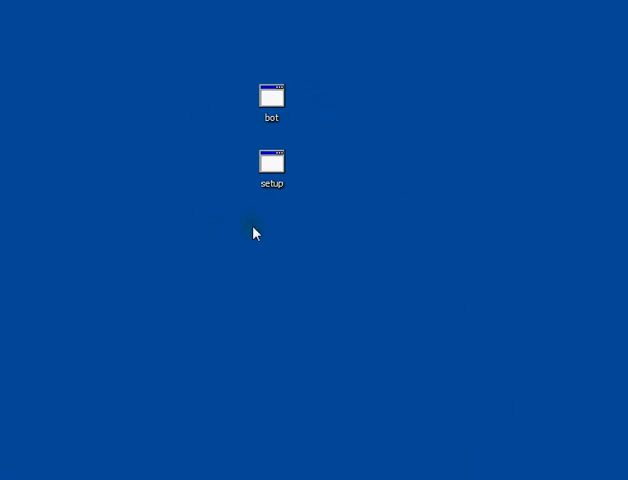
{"action": "left_click", "coordinate": [272, 98]}
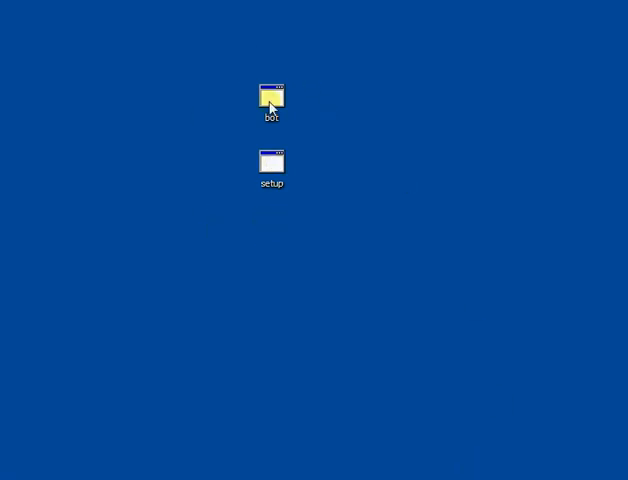
{"action": "double_click", "coordinate": [272, 96]}
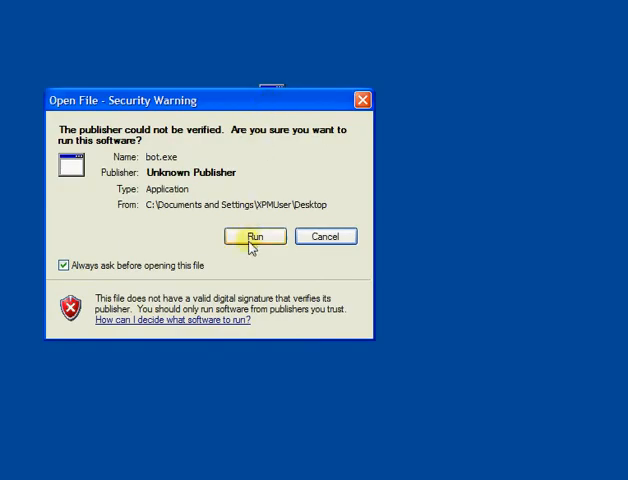
{"action": "left_click", "coordinate": [256, 236]}
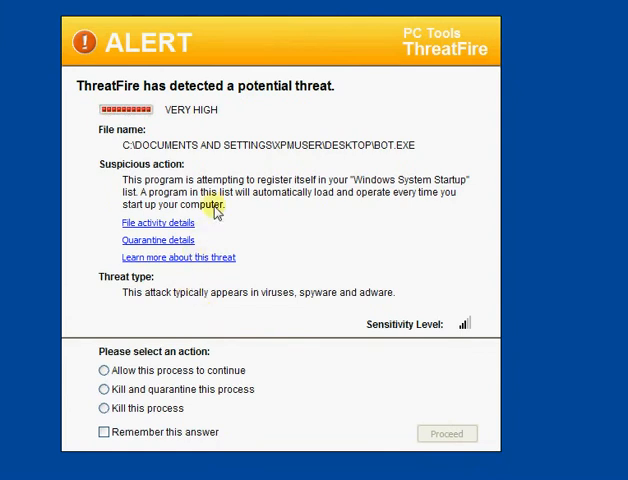
{"action": "mouse_move", "coordinate": [216, 120]}
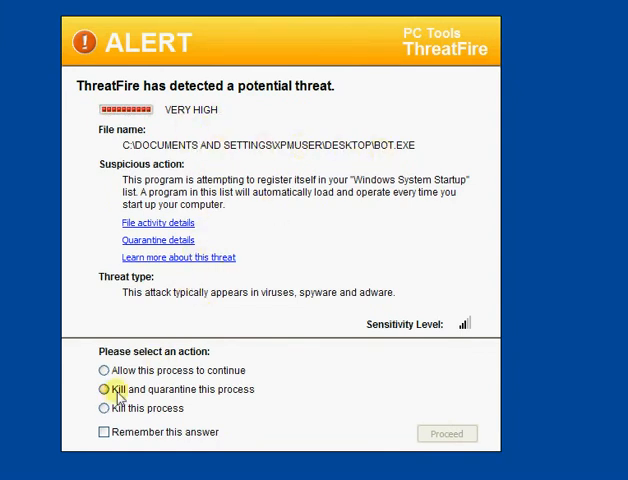
Kill and quarantine the bot.exe process in ThreatFire, remembering the answer for future alerts
{"action": "left_click", "coordinate": [100, 388]}
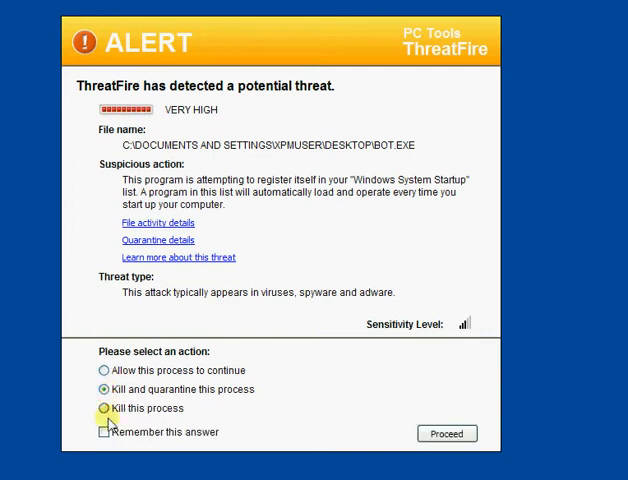
{"action": "left_click", "coordinate": [100, 432]}
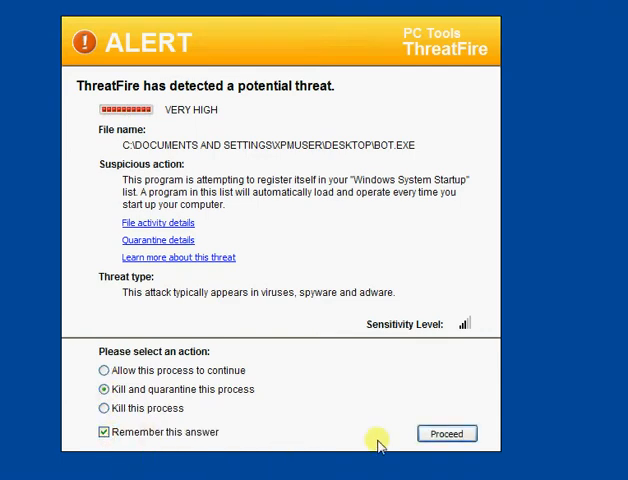
{"action": "left_click", "coordinate": [460, 432]}
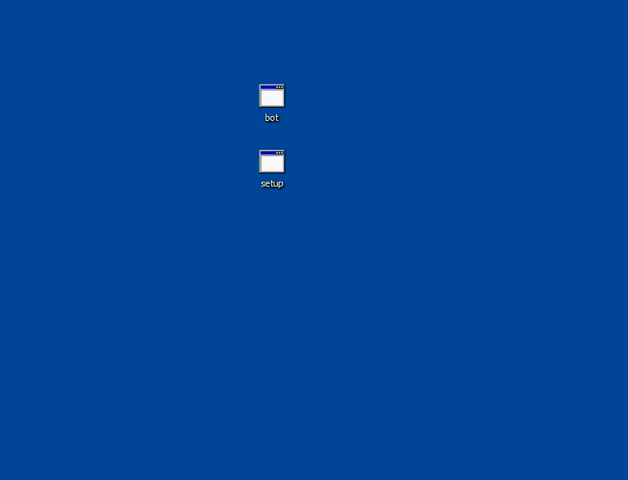
{"action": "mouse_move", "coordinate": [308, 256]}
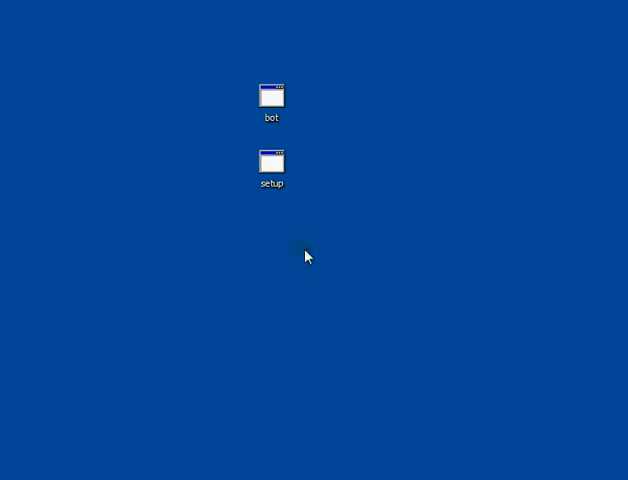
Run setup.exe from the desktop and have ThreatFire kill and quarantine its process
{"action": "double_click", "coordinate": [272, 160]}
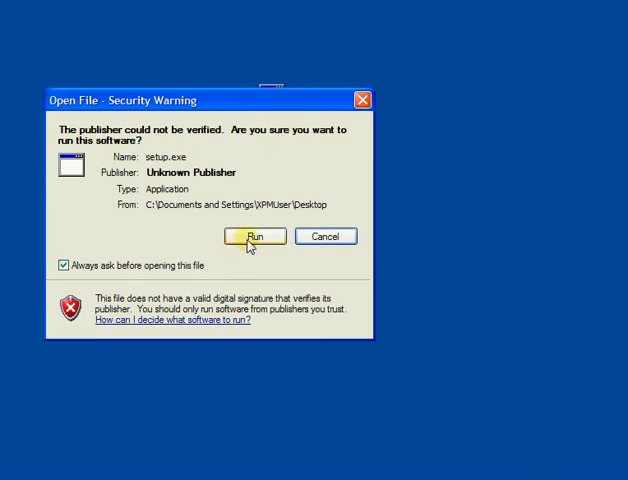
{"action": "left_click", "coordinate": [256, 236]}
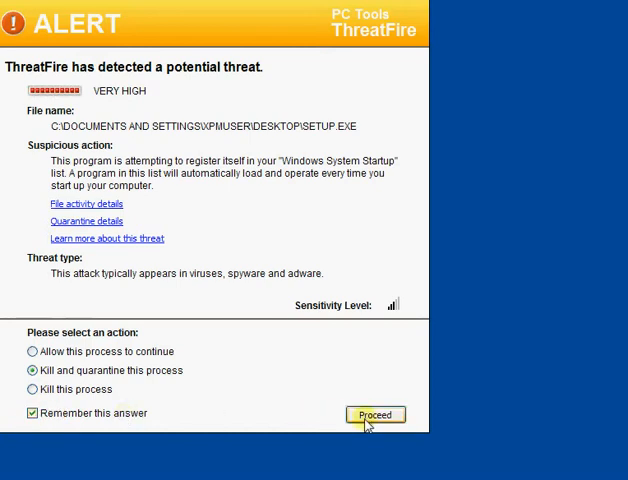
{"action": "left_click", "coordinate": [382, 414]}
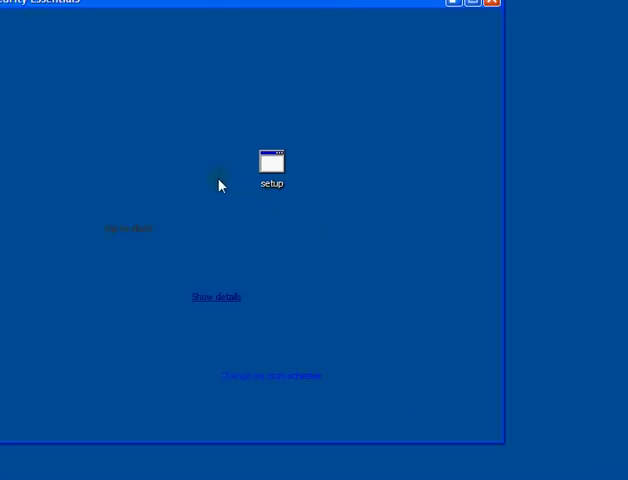
{"action": "mouse_move", "coordinate": [330, 24]}
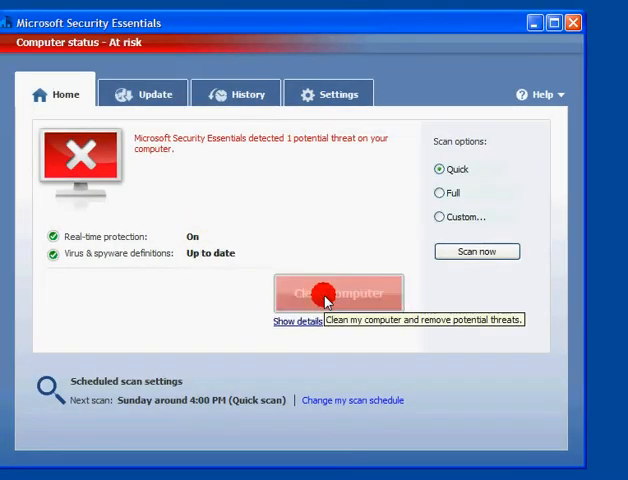
Clean the detected threat from the MSE Home tab and acknowledge the success alert
{"action": "left_click", "coordinate": [338, 292]}
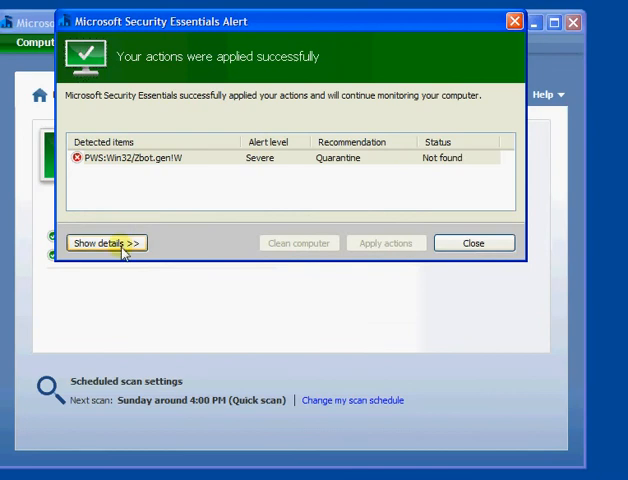
{"action": "left_click", "coordinate": [472, 242]}
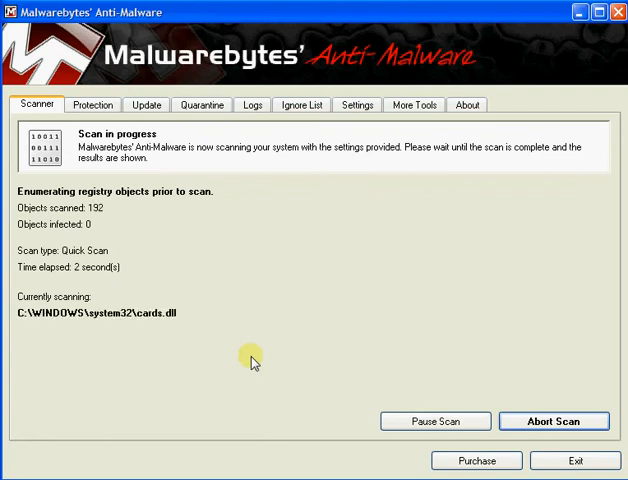
{"action": "mouse_move", "coordinate": [336, 452]}
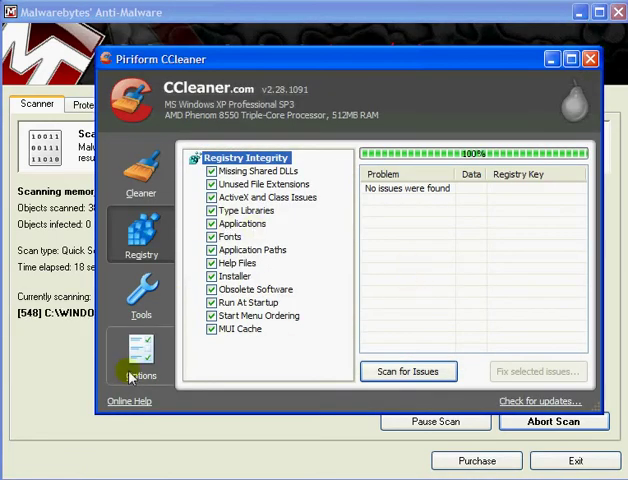
Review CCleaner's Advanced options settings
{"action": "left_click", "coordinate": [140, 360]}
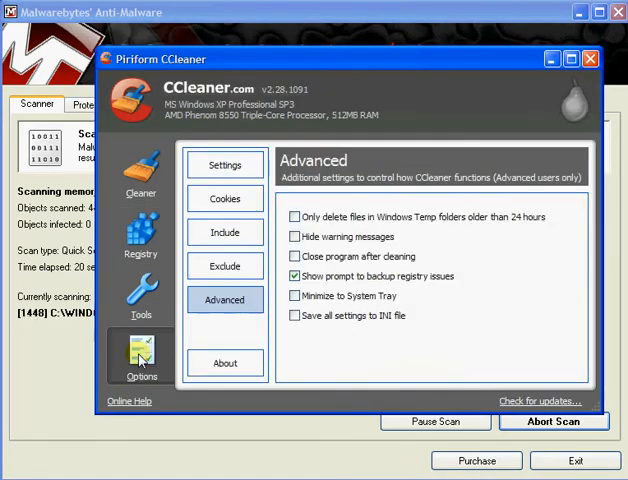
{"action": "left_click", "coordinate": [296, 216]}
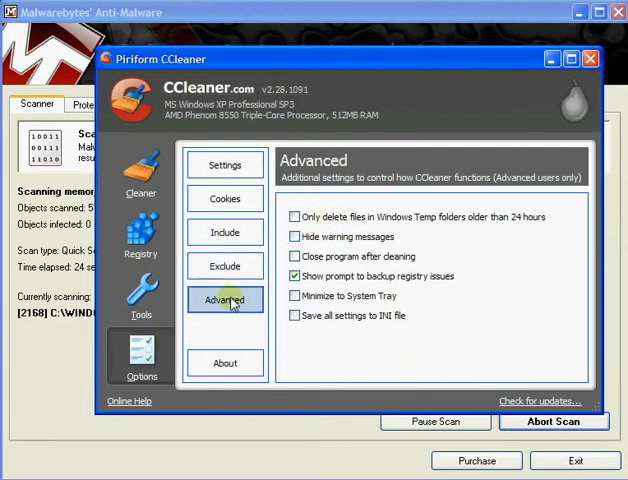
{"action": "left_click", "coordinate": [292, 216]}
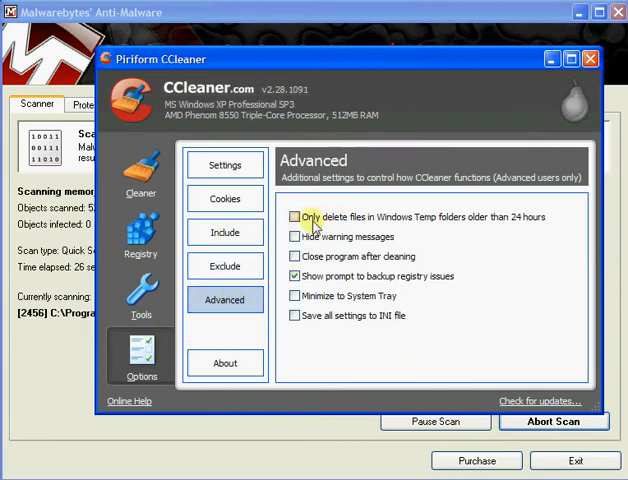
{"action": "mouse_move", "coordinate": [430, 222]}
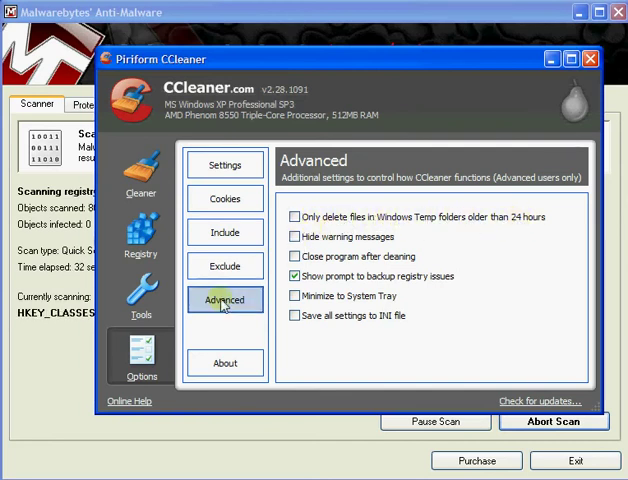
Run the Cleaner on the checked items, freeing about 1.48 MB, and close CCleaner
{"action": "left_click", "coordinate": [140, 176]}
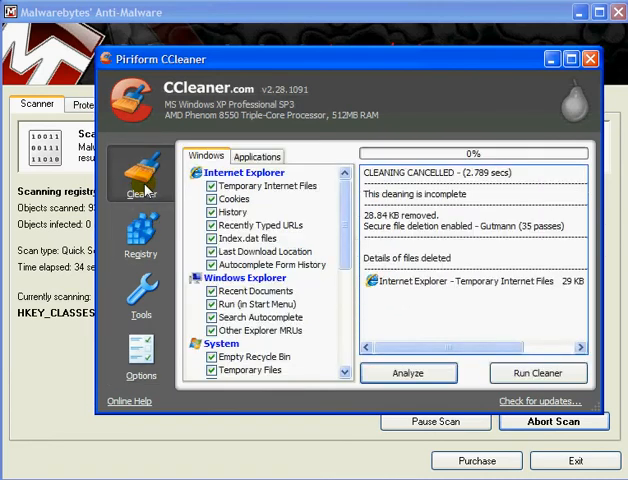
{"action": "left_click", "coordinate": [408, 372]}
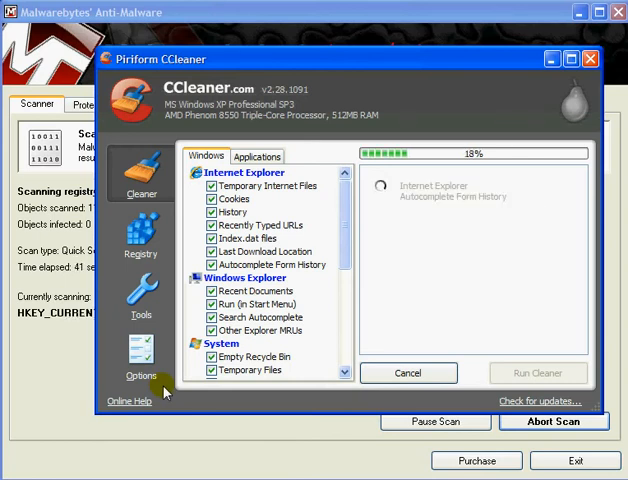
{"action": "mouse_move", "coordinate": [172, 388]}
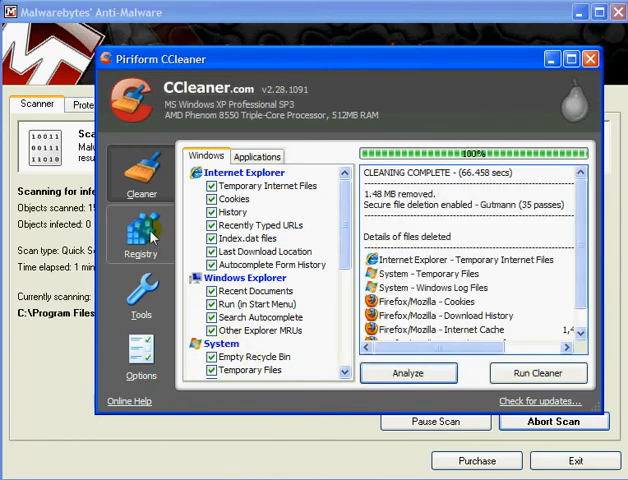
{"action": "left_click", "coordinate": [140, 236]}
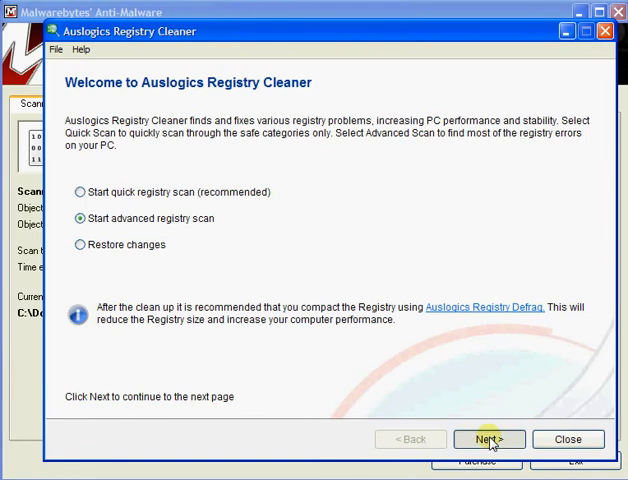
Start the advanced registry scan with every registry category checked
{"action": "left_click", "coordinate": [490, 438]}
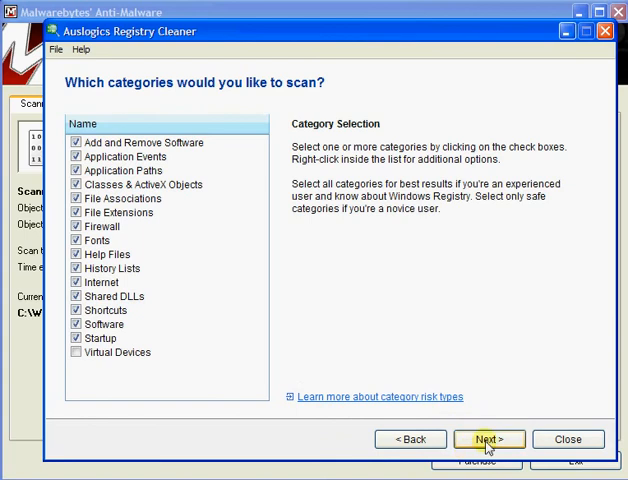
{"action": "left_click", "coordinate": [488, 438]}
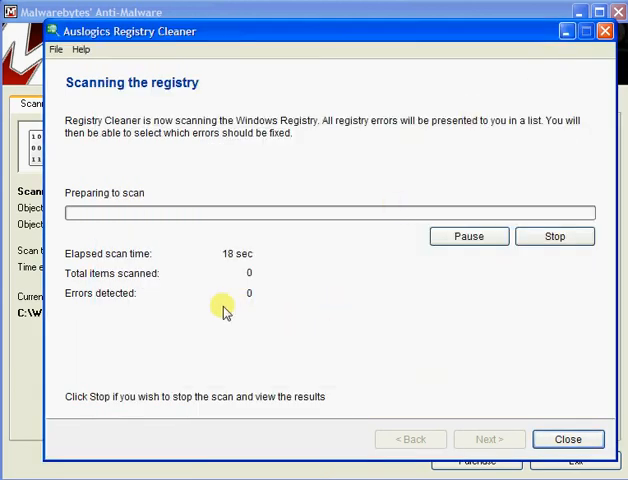
{"action": "mouse_move", "coordinate": [194, 332]}
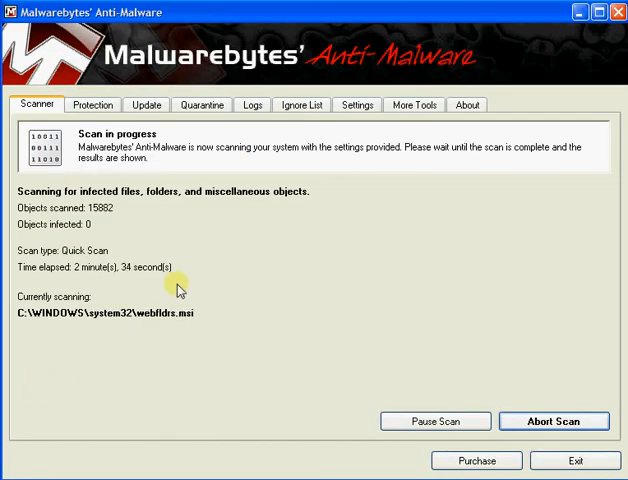
{"action": "mouse_move", "coordinate": [188, 412]}
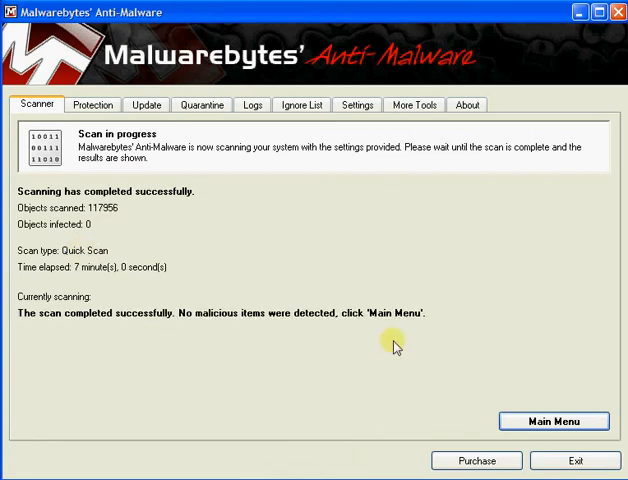
{"action": "mouse_move", "coordinate": [578, 12]}
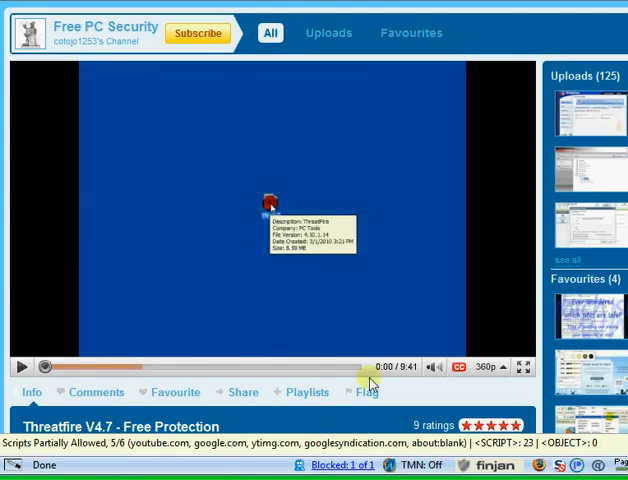
Turn on Transcribe Audio captions for the ThreatFire V4.7 video and accept the notice
{"action": "left_click", "coordinate": [460, 368]}
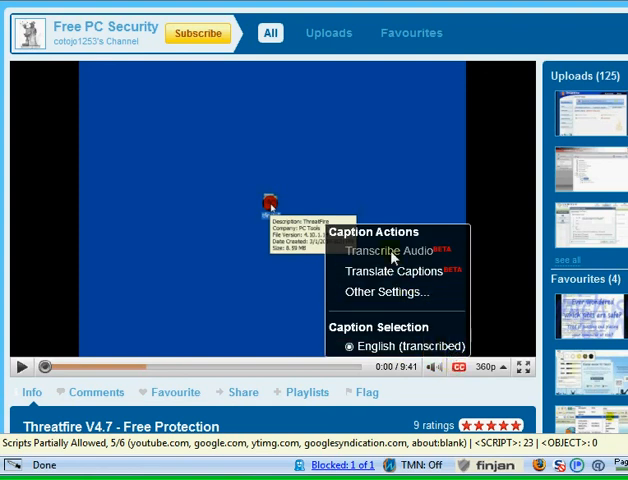
{"action": "left_click", "coordinate": [392, 250]}
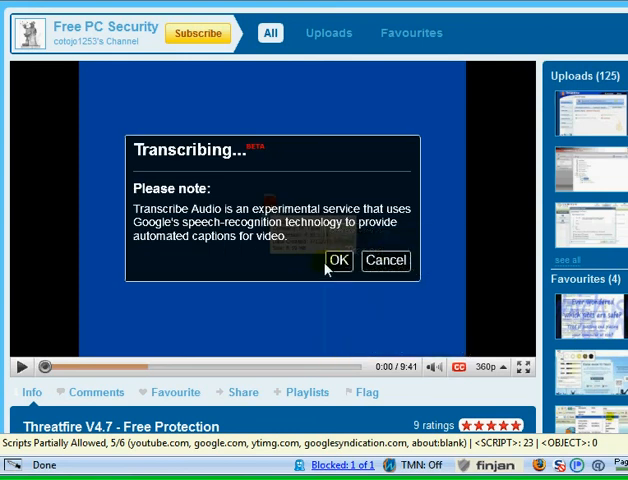
{"action": "left_click", "coordinate": [338, 260]}
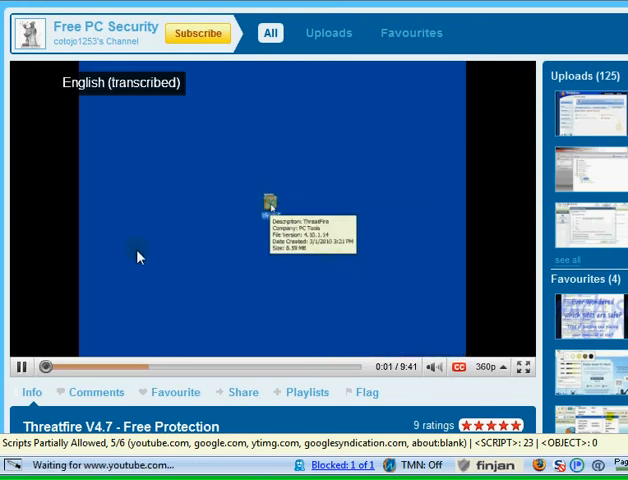